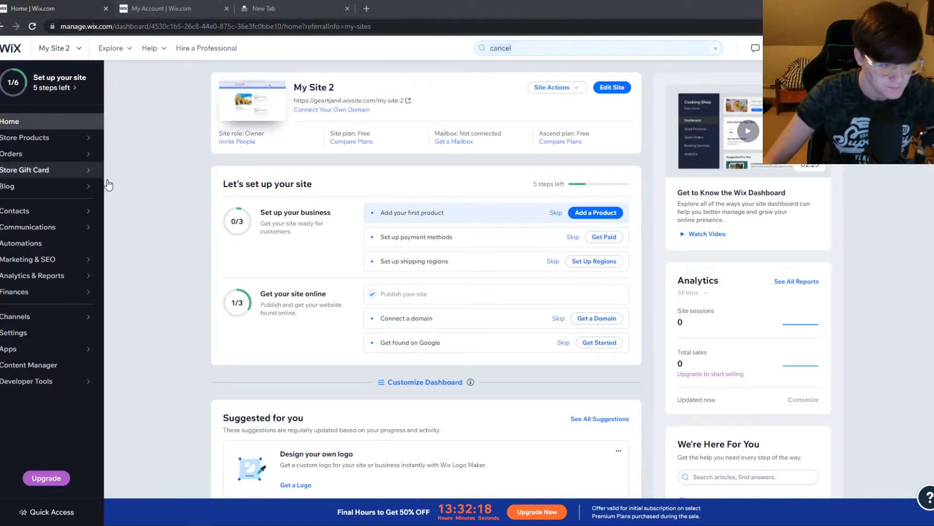
{"action": "mouse_move", "coordinate": [125, 231]}
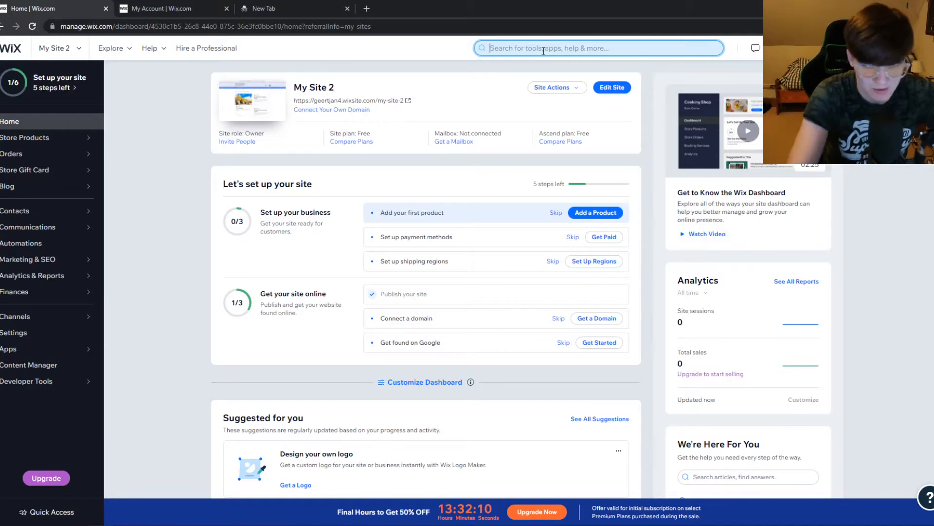
{"action": "type", "text": "cancel"}
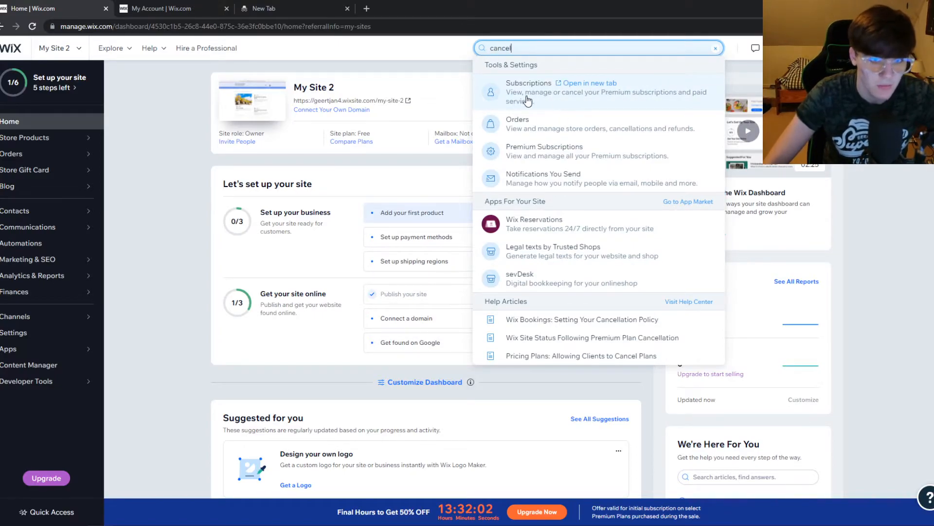
{"action": "mouse_move", "coordinate": [622, 101]}
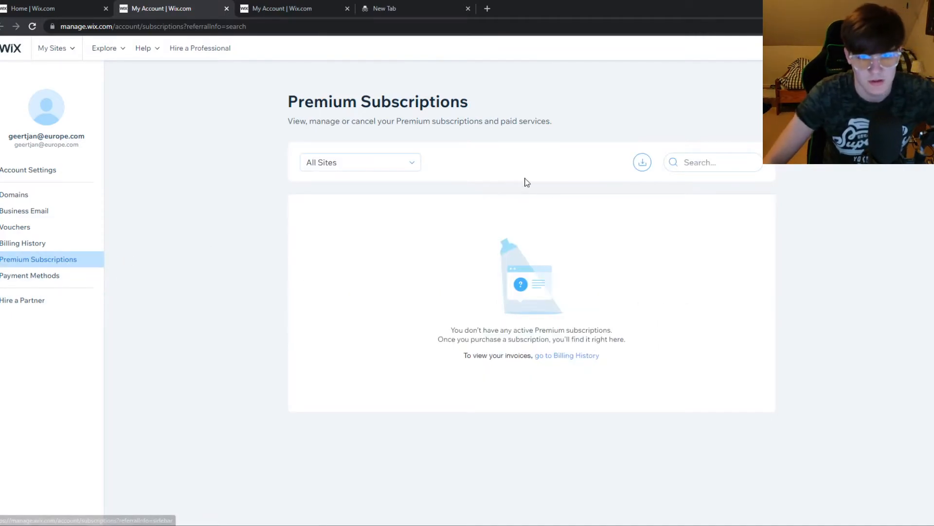
{"action": "mouse_move", "coordinate": [514, 290]}
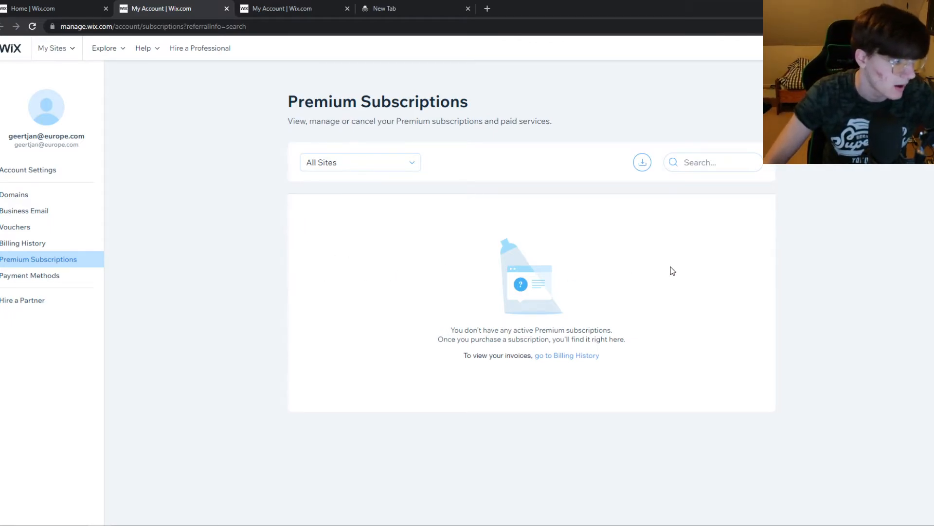
{"action": "mouse_move", "coordinate": [654, 256]}
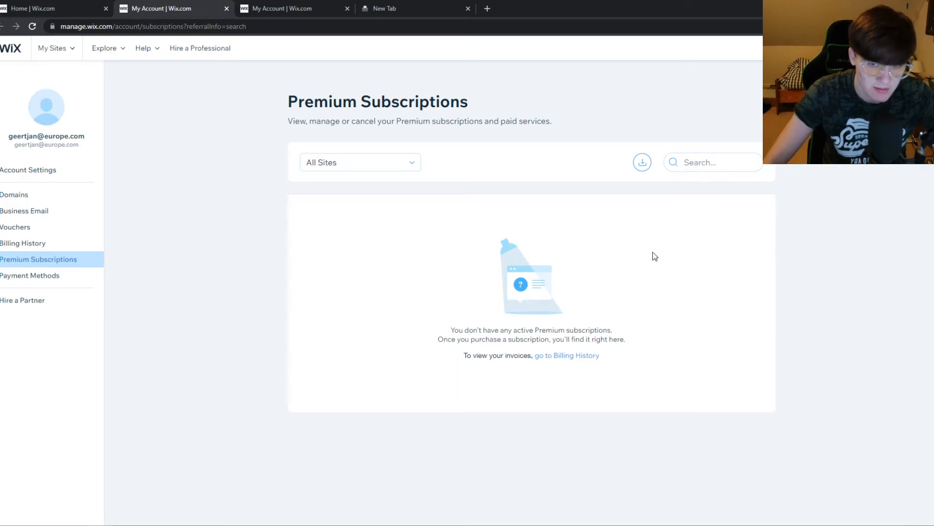